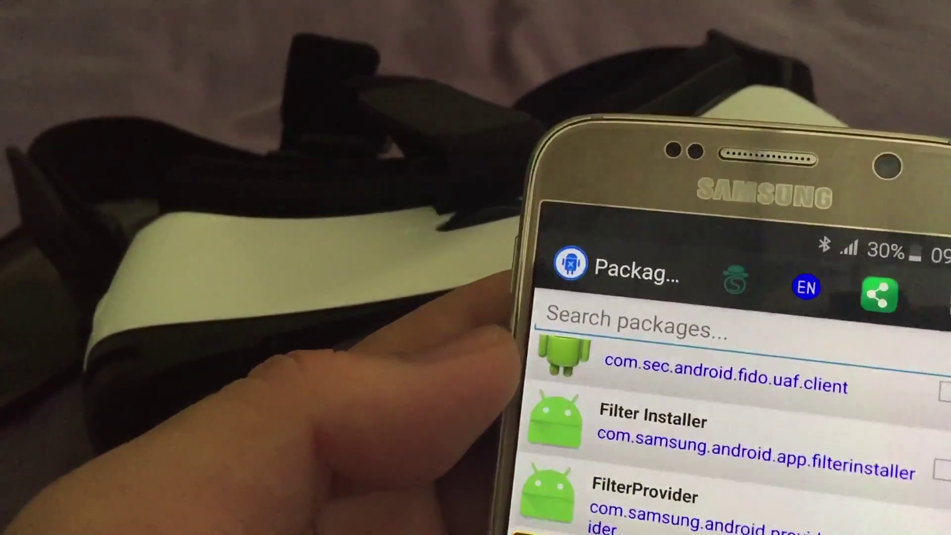
scroll(down, 3)
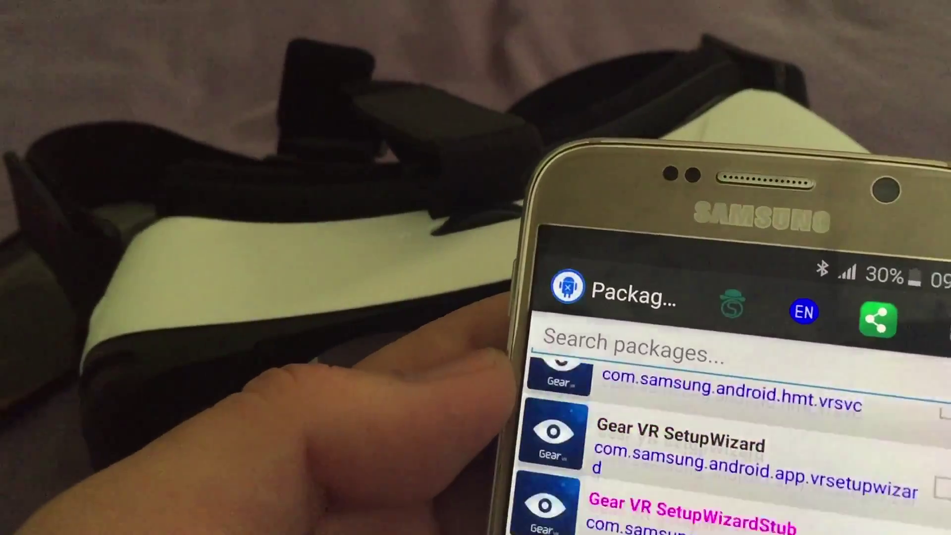